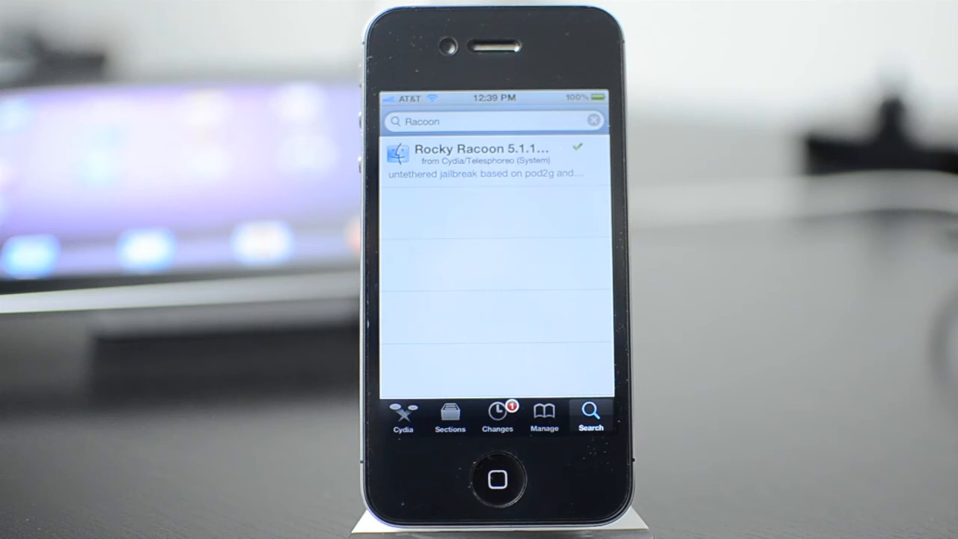
- Open the Rocky Racoon 5.1.1 untether result to view its version 1.0-1 Chronic-Dev details
left_click(494, 159)
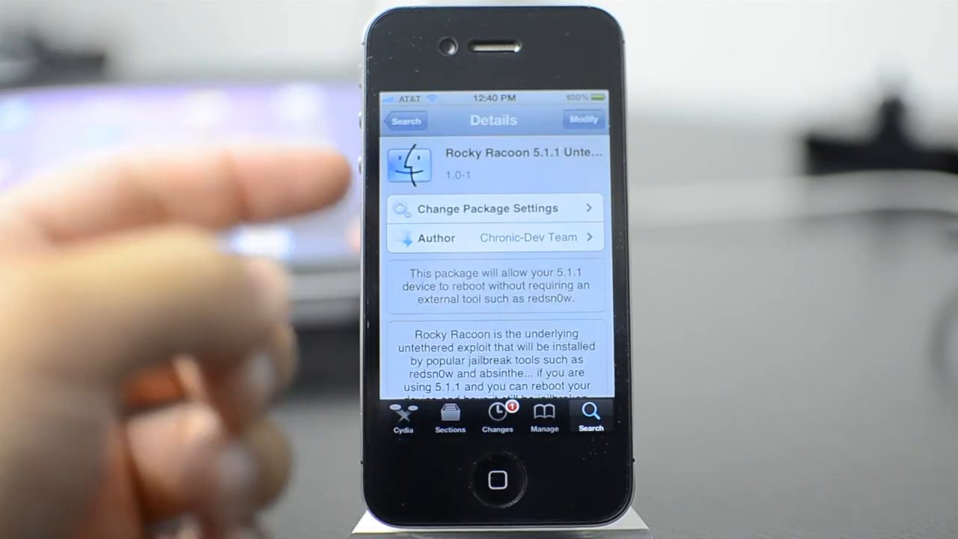